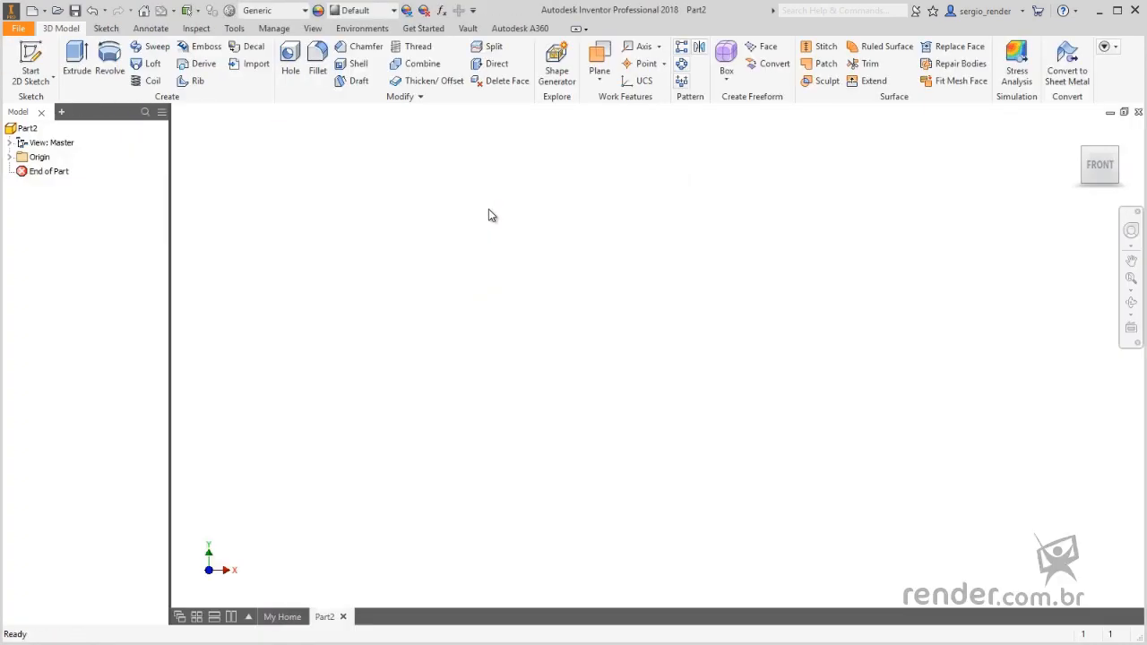
# Sketch a two-point centre rectangle at the origin and dimension its width to 240, then its height.
pyautogui.click(57, 201)
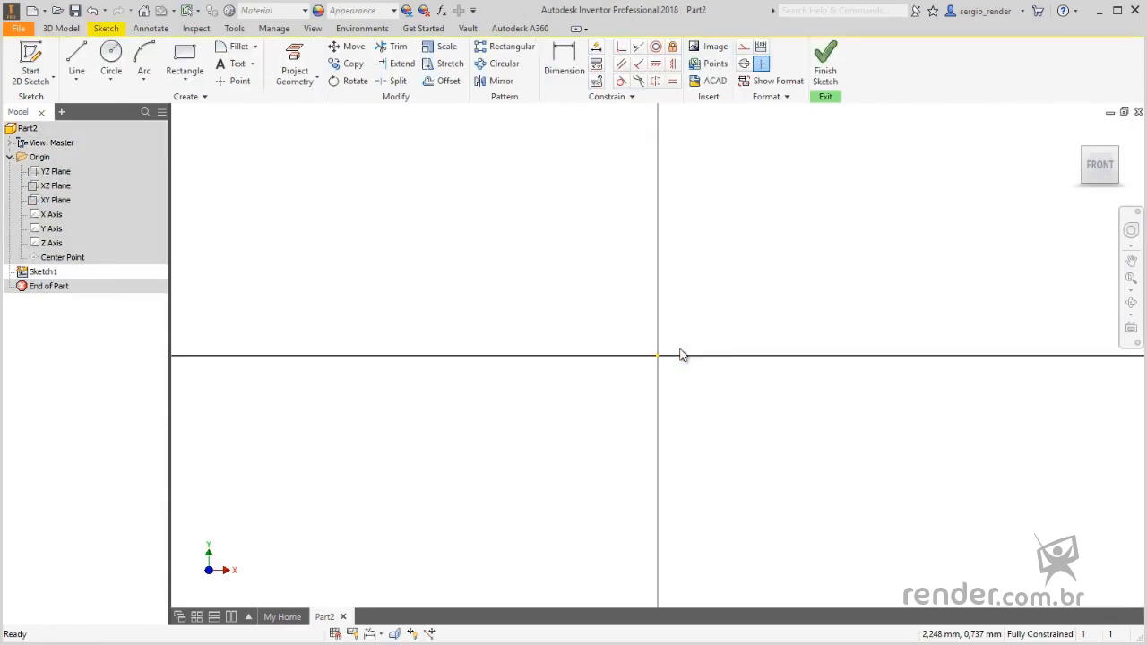
pyautogui.click(184, 64)
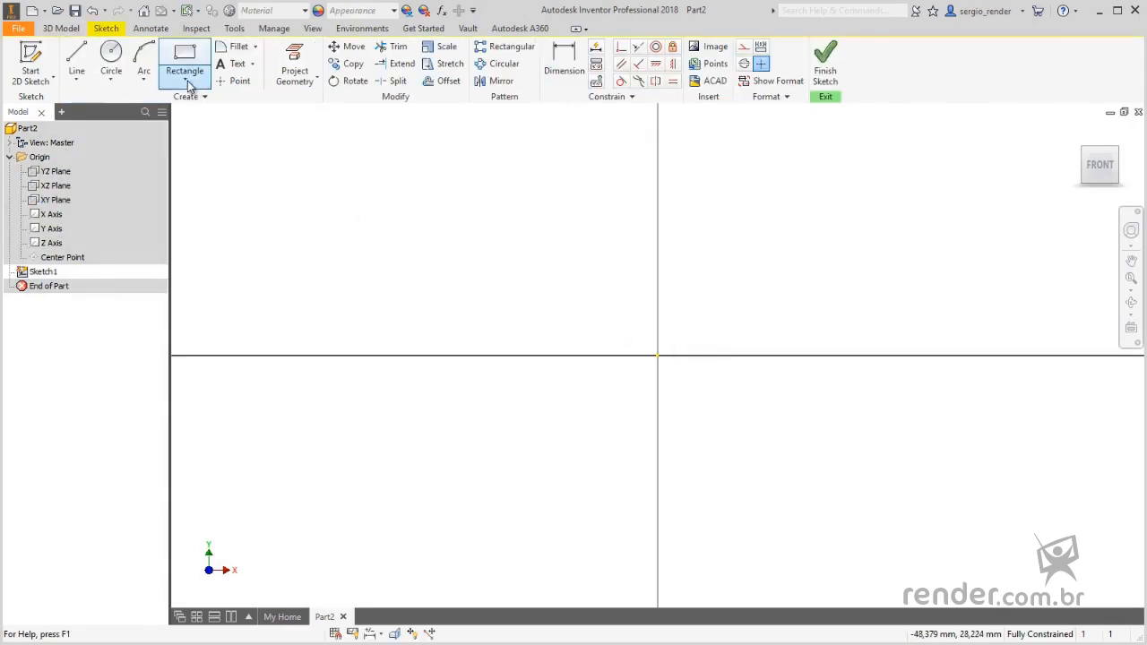
pyautogui.click(202, 72)
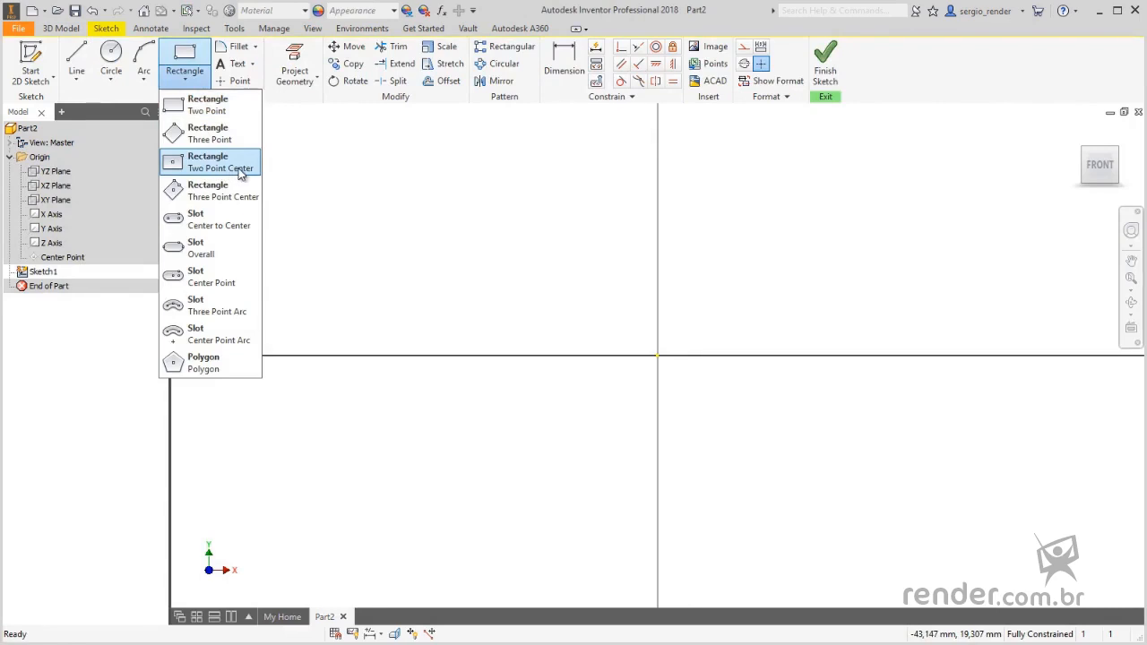
pyautogui.click(219, 161)
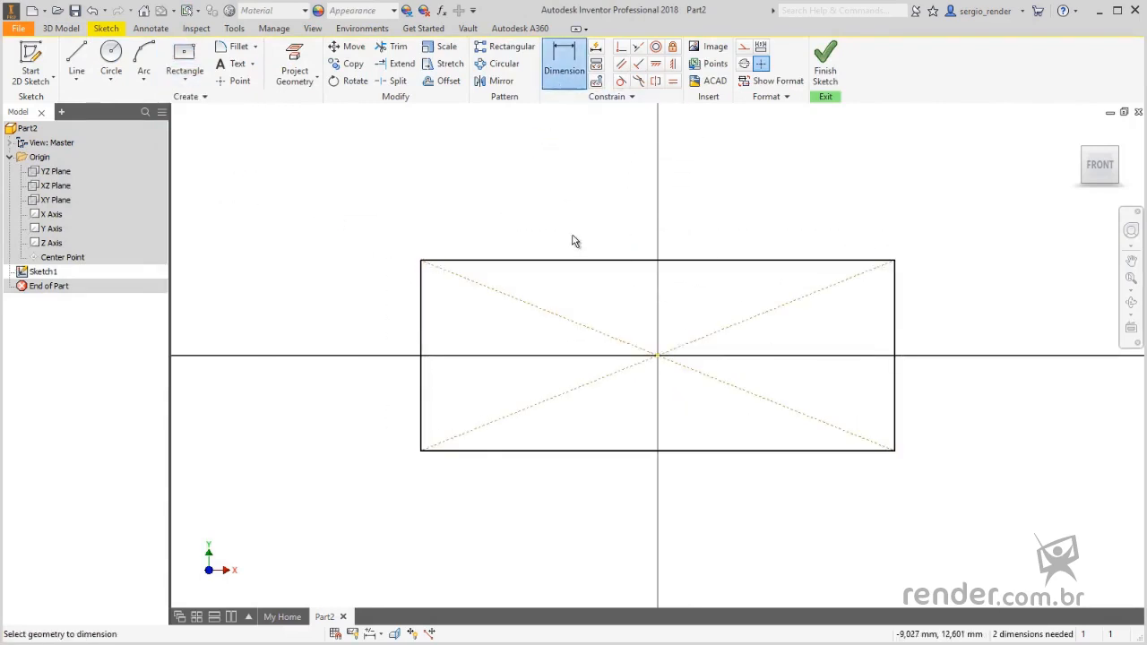
pyautogui.click(591, 219)
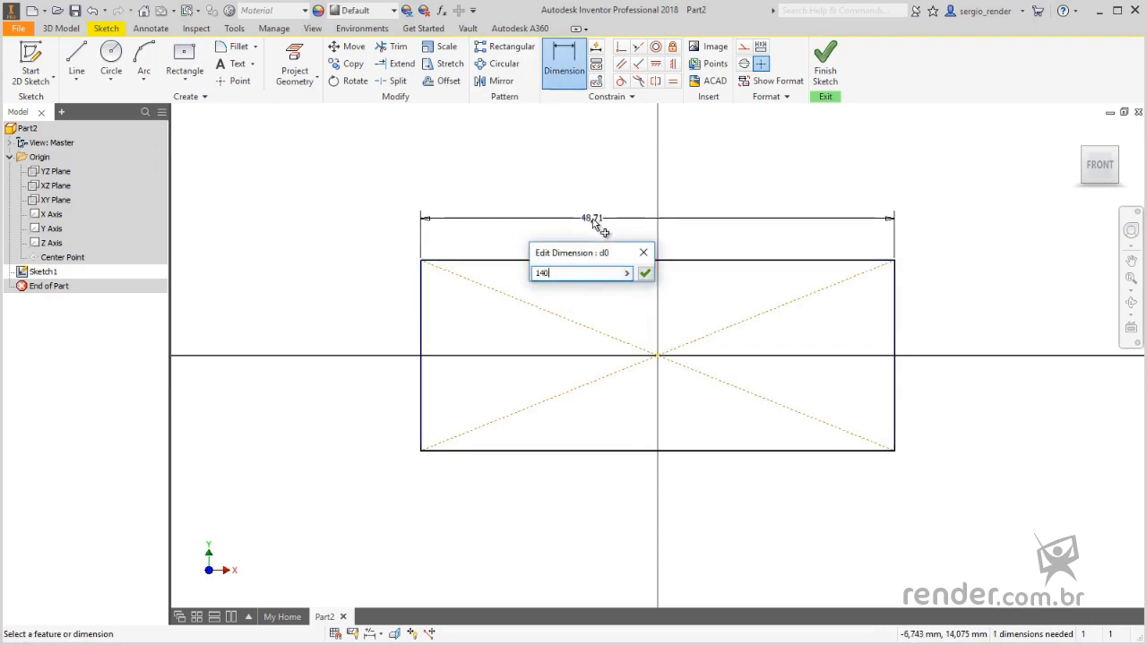
pyautogui.click(645, 272)
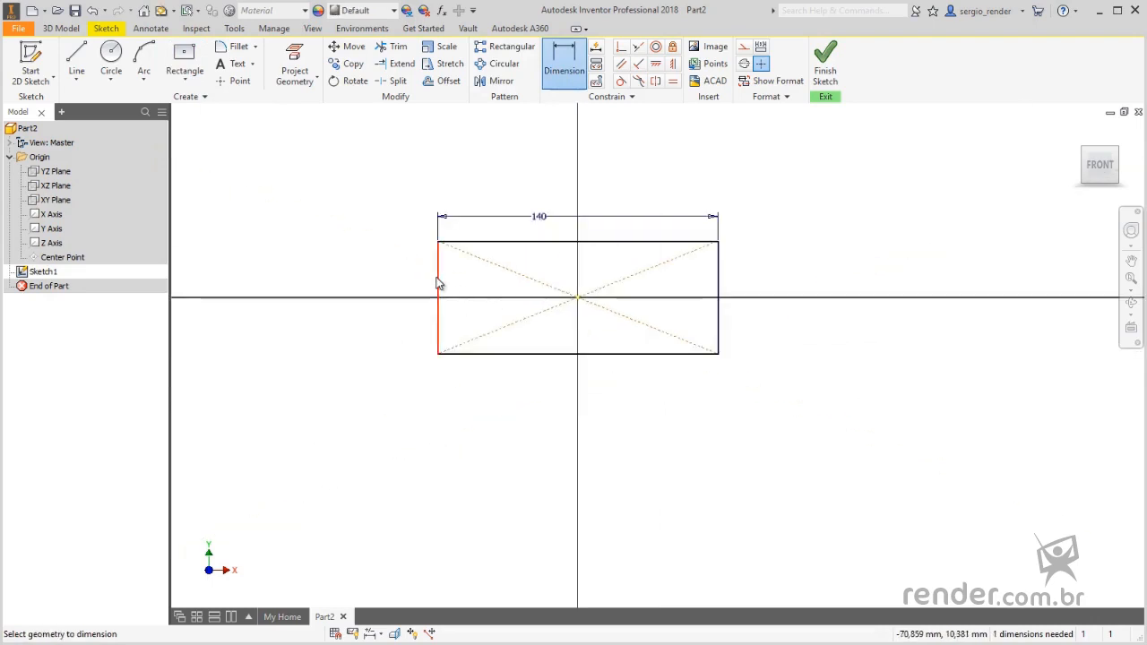
pyautogui.click(366, 265)
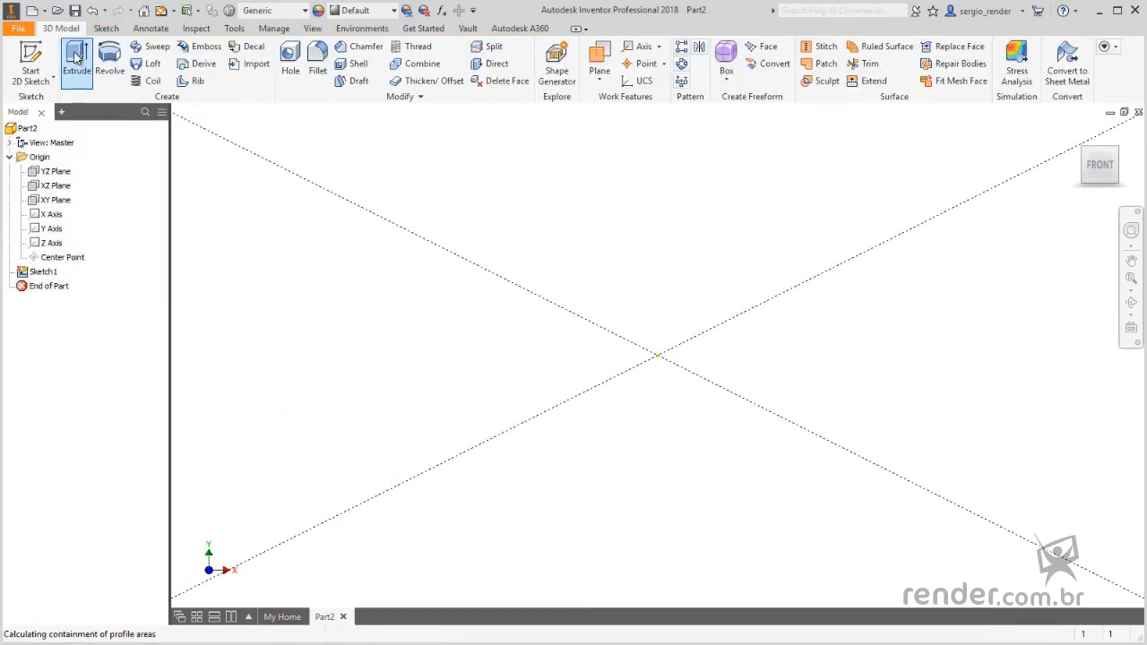
# Extrude the base rectangle 40 mm into a solid block.
pyautogui.click(75, 61)
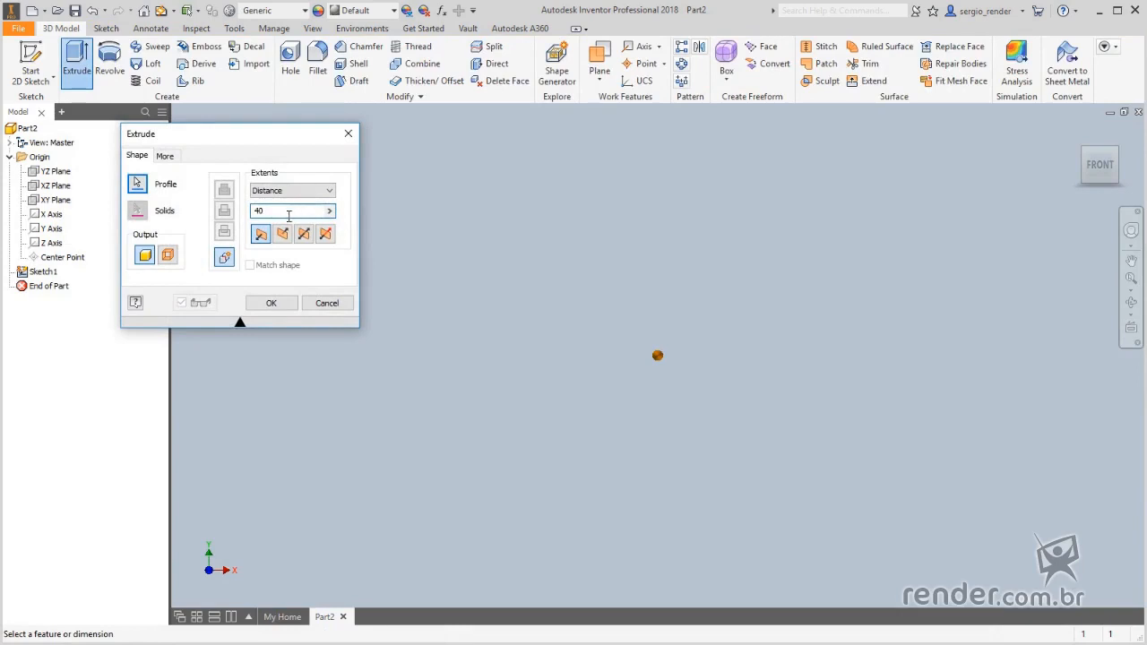
pyautogui.click(271, 302)
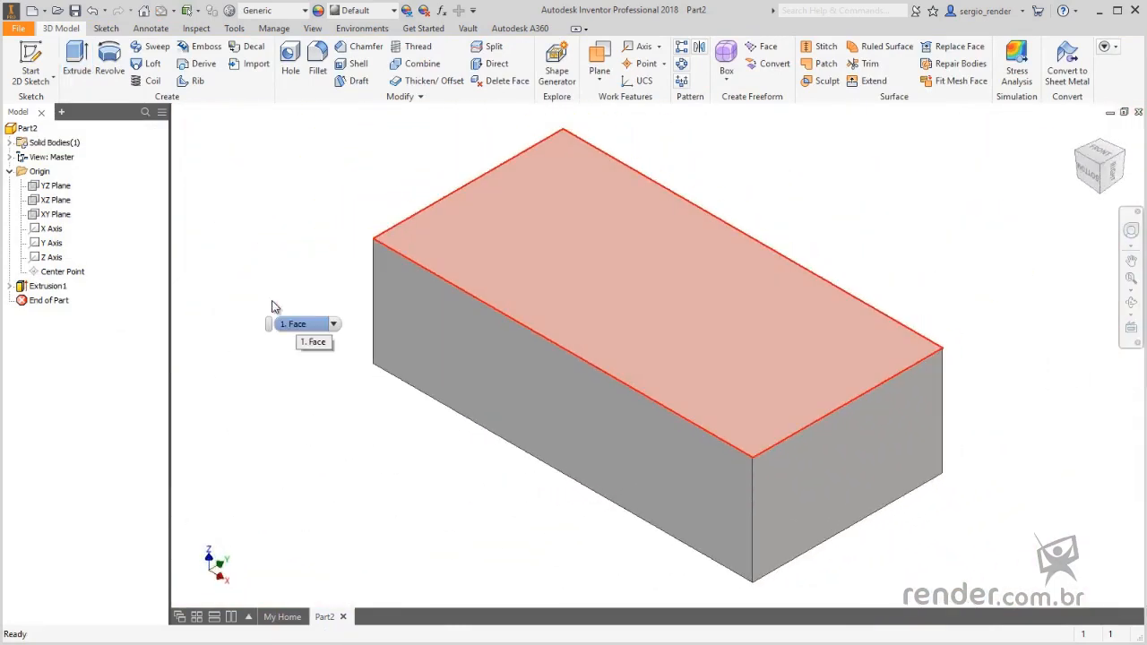
# Sketch a 15 mm strip at the base's end on the top face and extrude it 20 mm as an armrest.
pyautogui.click(642, 224)
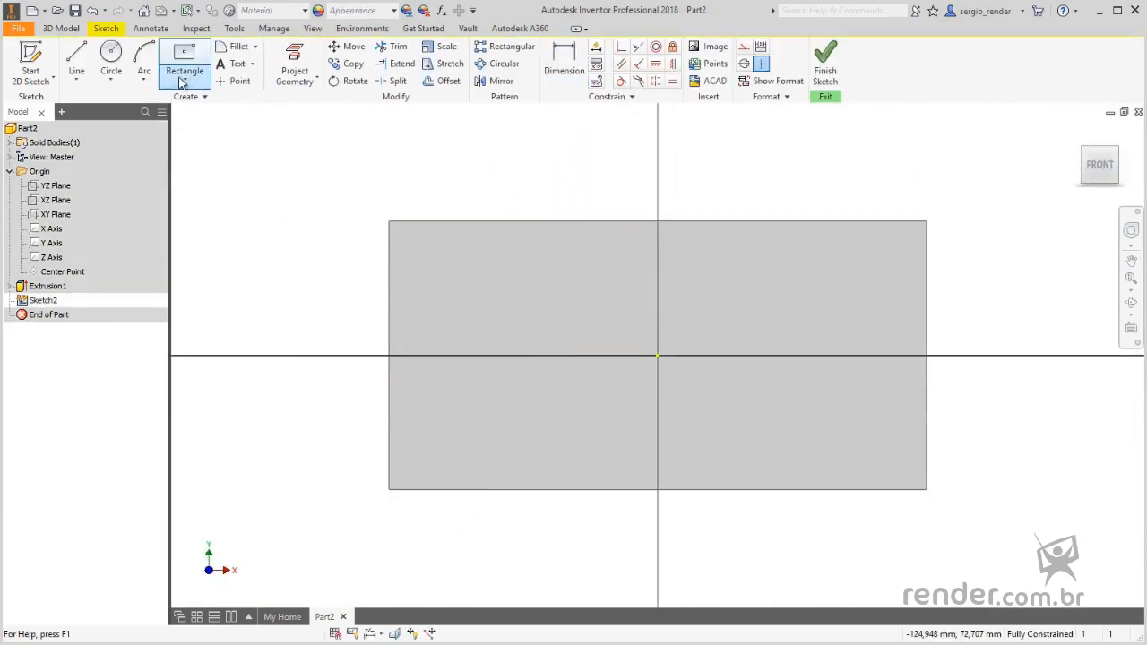
pyautogui.click(185, 64)
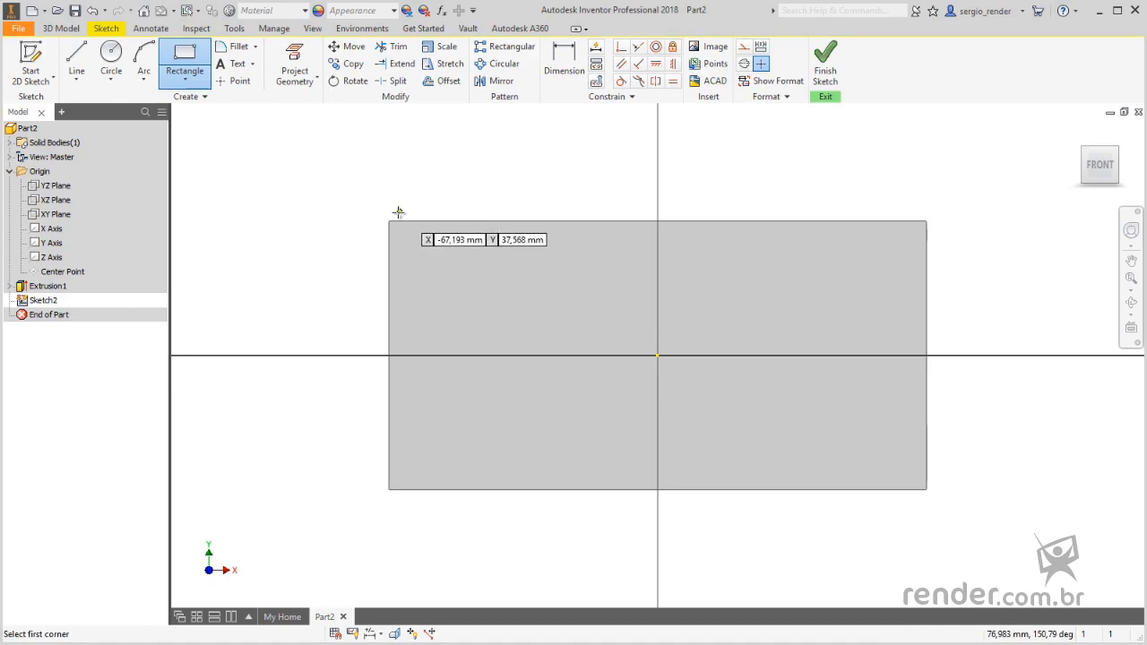
pyautogui.click(390, 223)
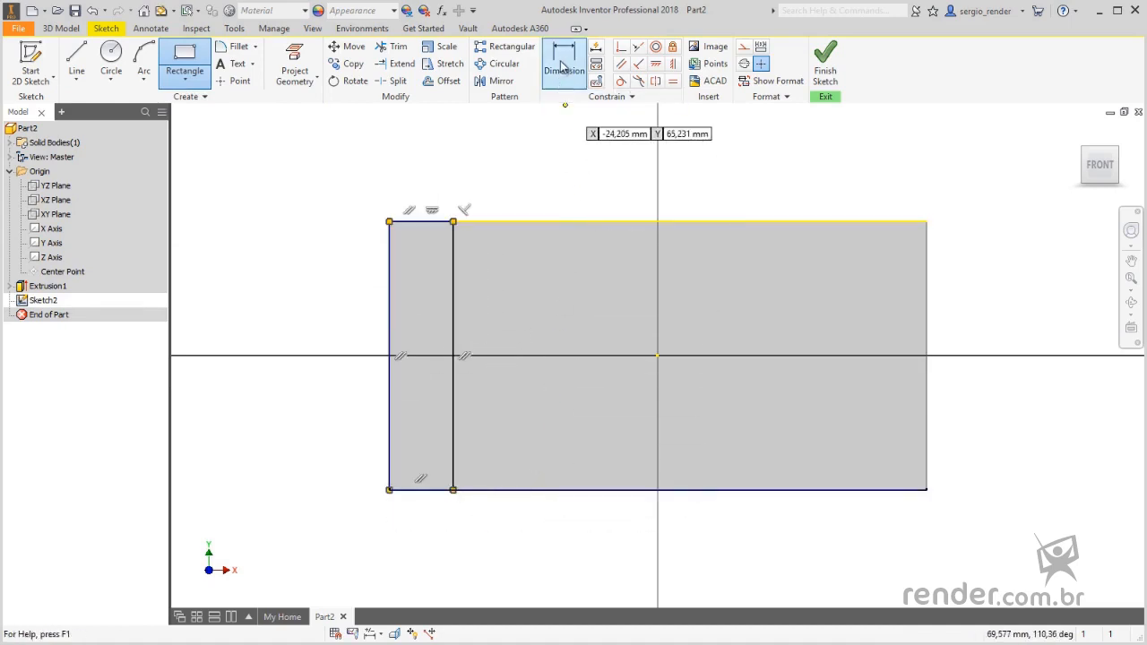
pyautogui.click(563, 62)
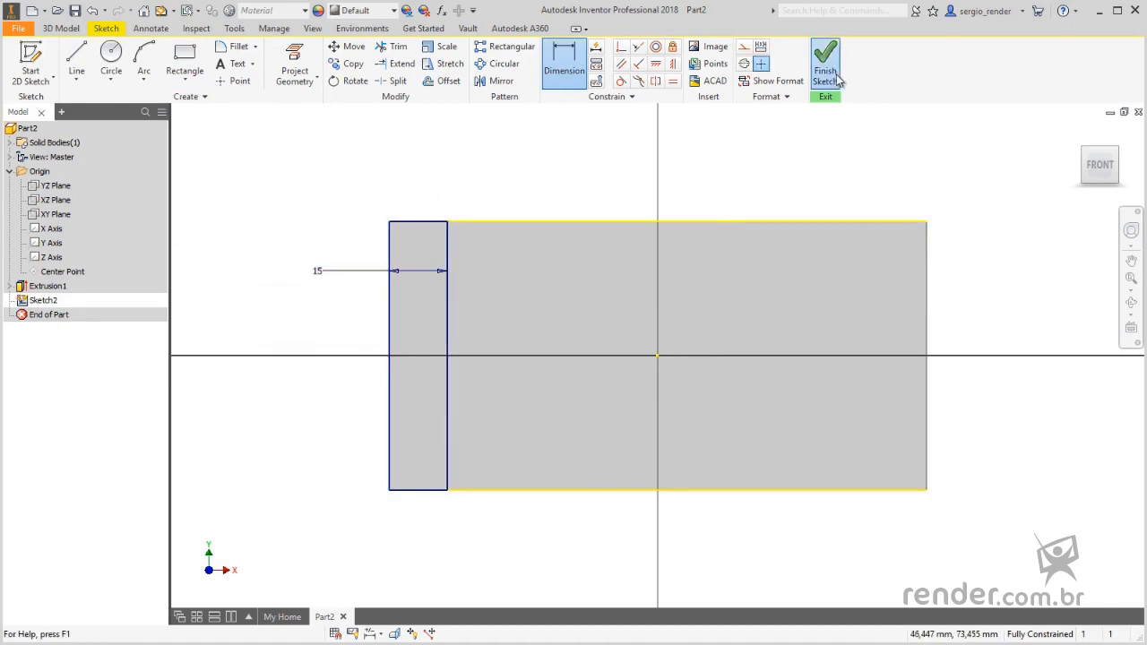
pyautogui.click(824, 63)
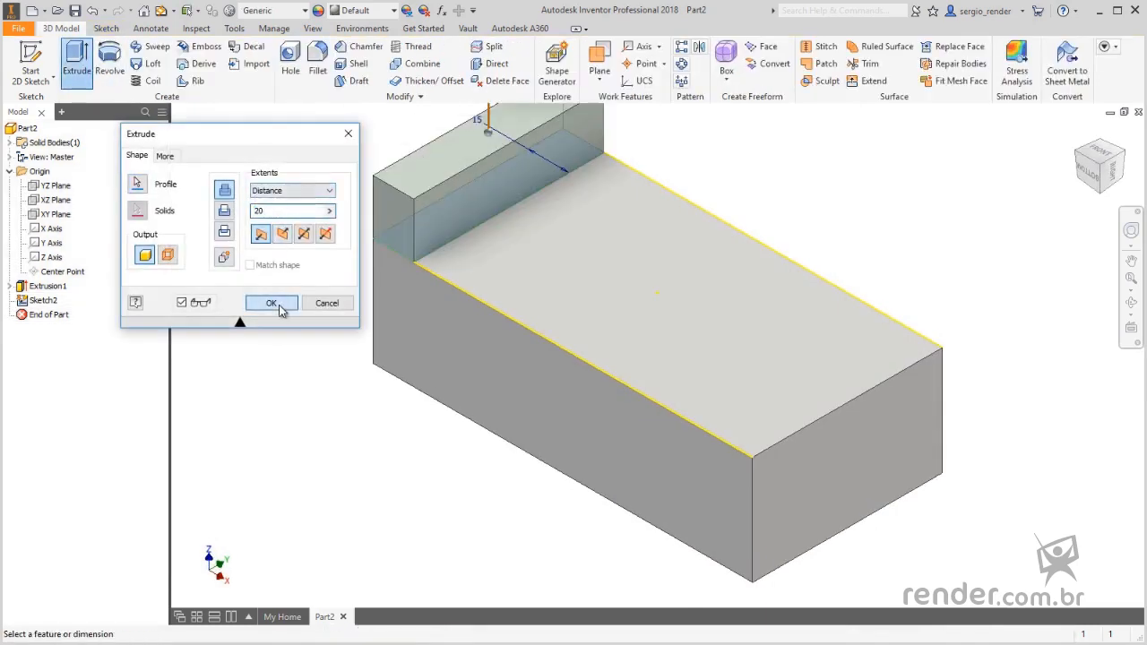
pyautogui.click(272, 301)
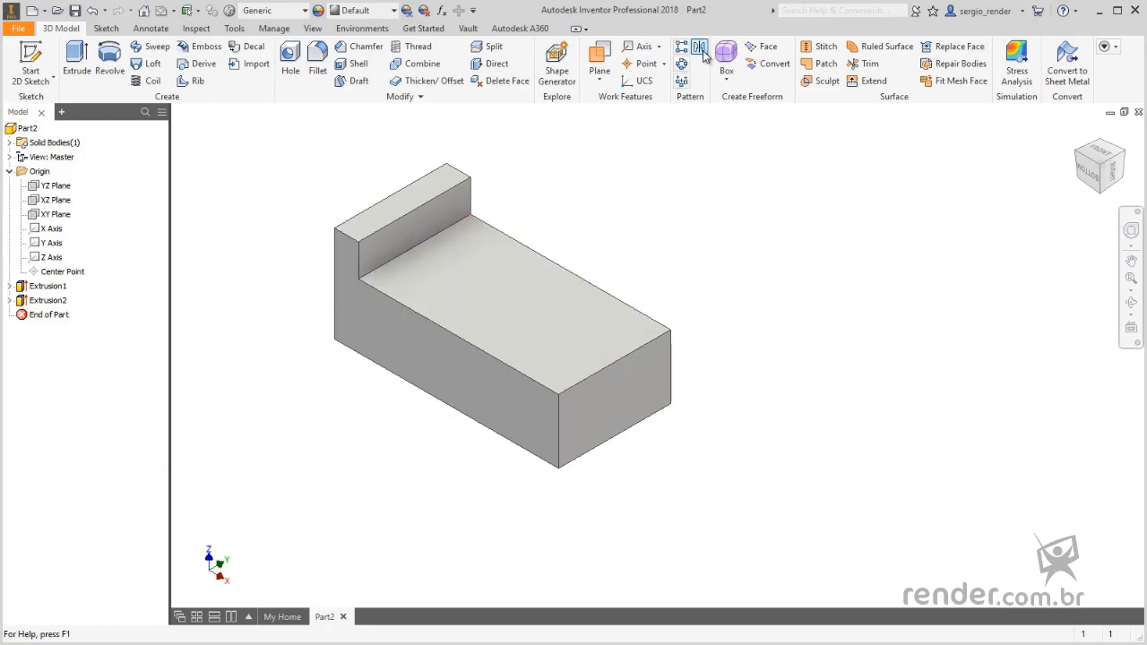
# Mirror the armrest (Extrusion2) across the YZ Plane to the opposite end.
pyautogui.click(699, 46)
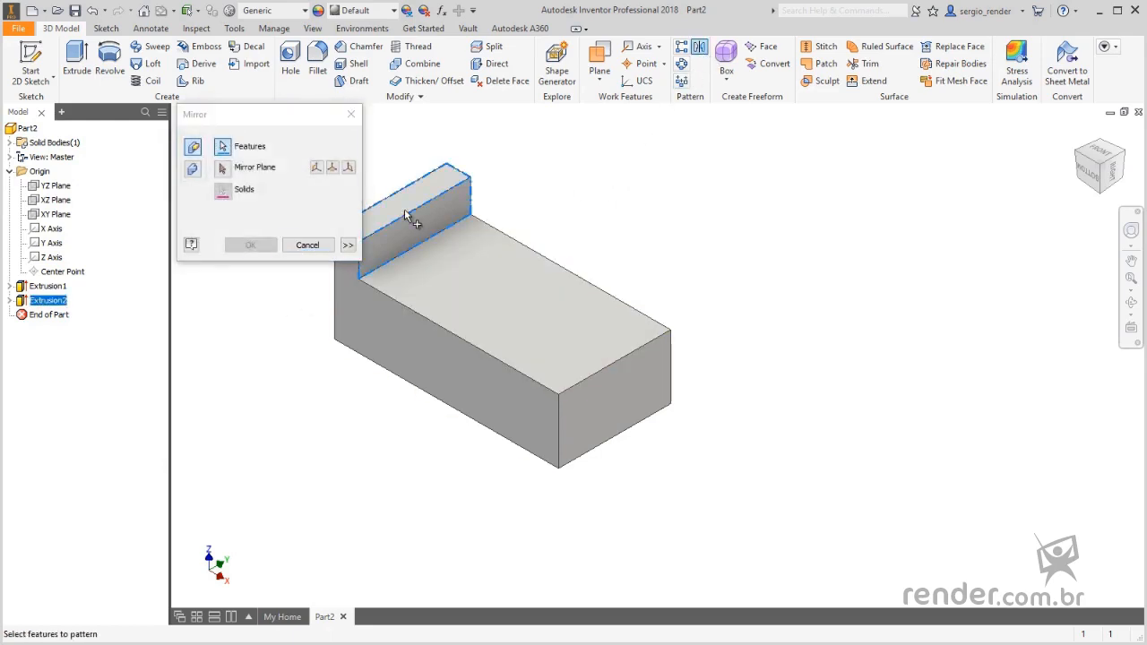
pyautogui.click(58, 184)
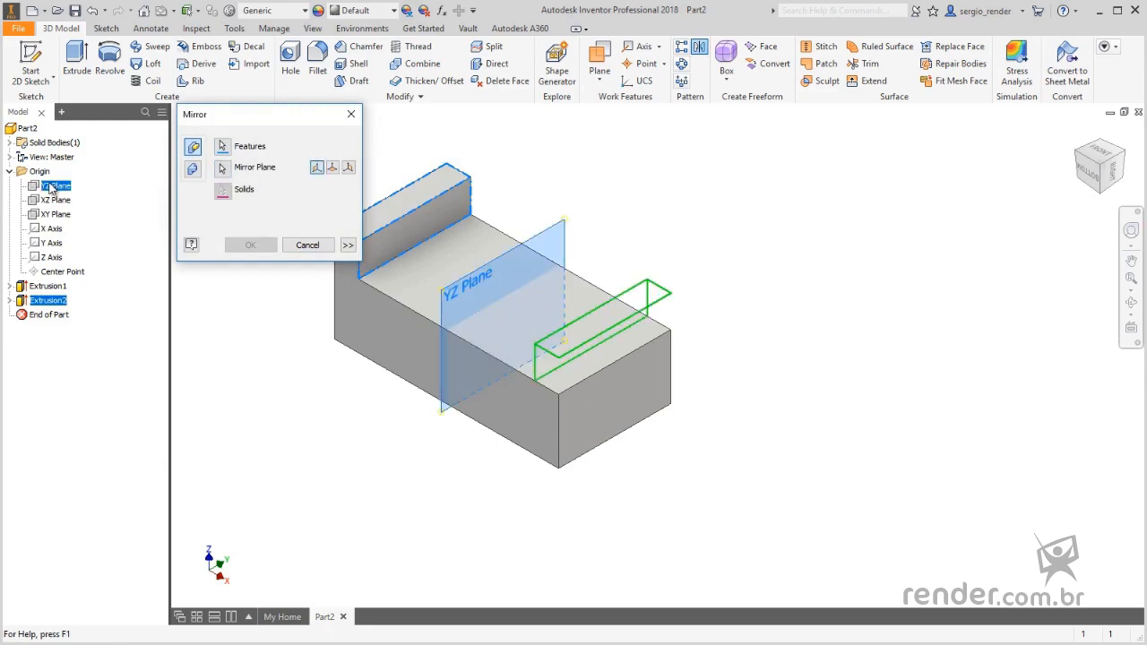
pyautogui.click(251, 244)
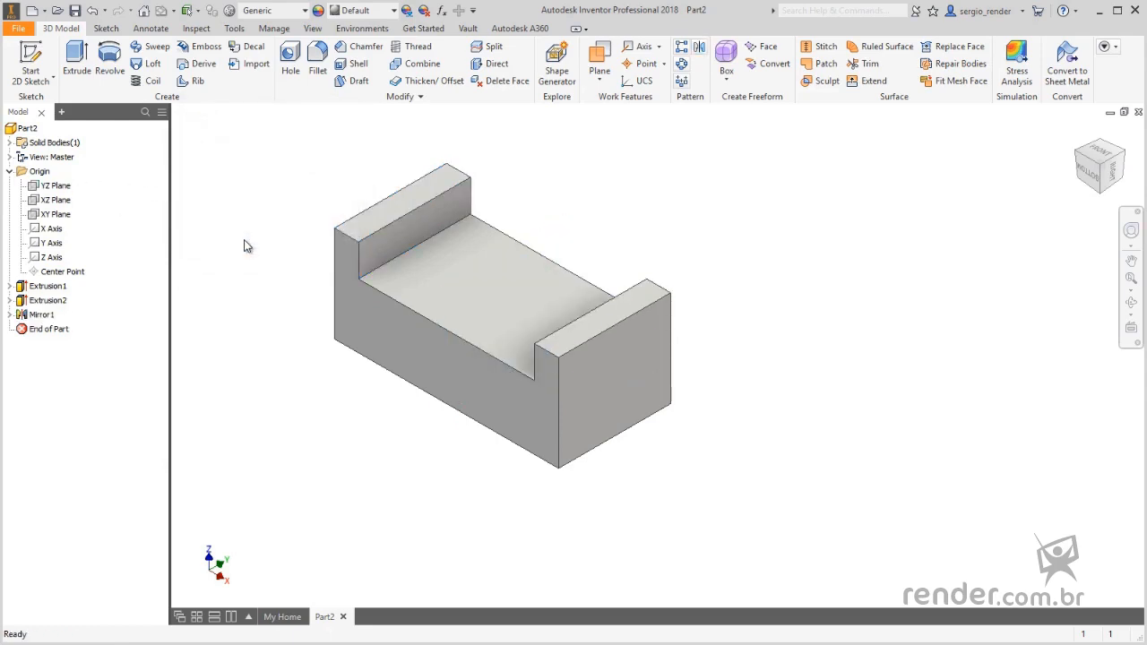
# Sketch a 15 mm strip between the armrests and extrude it upward as the backrest.
pyautogui.click(439, 297)
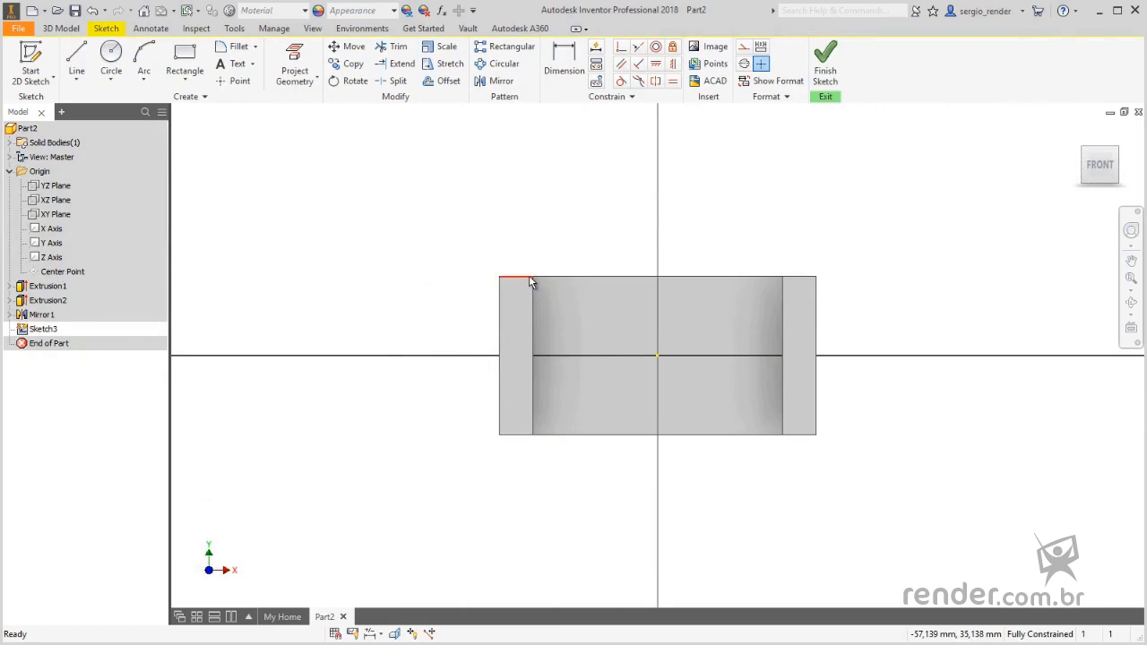
pyautogui.click(183, 70)
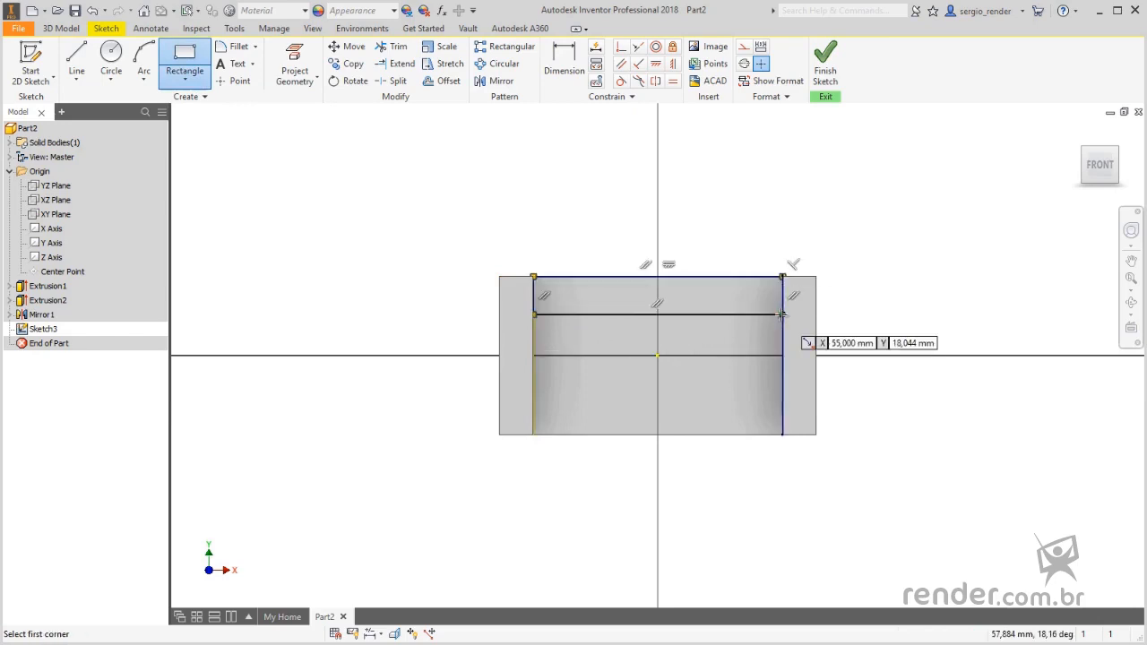
pyautogui.click(562, 64)
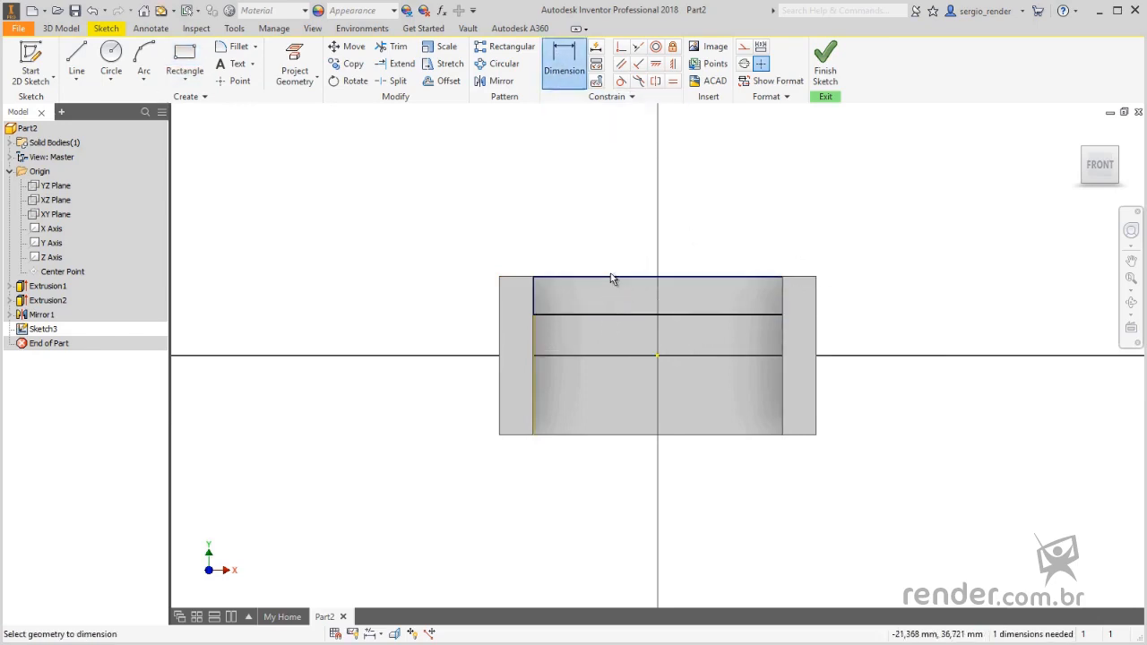
pyautogui.click(595, 312)
pyautogui.write('15')
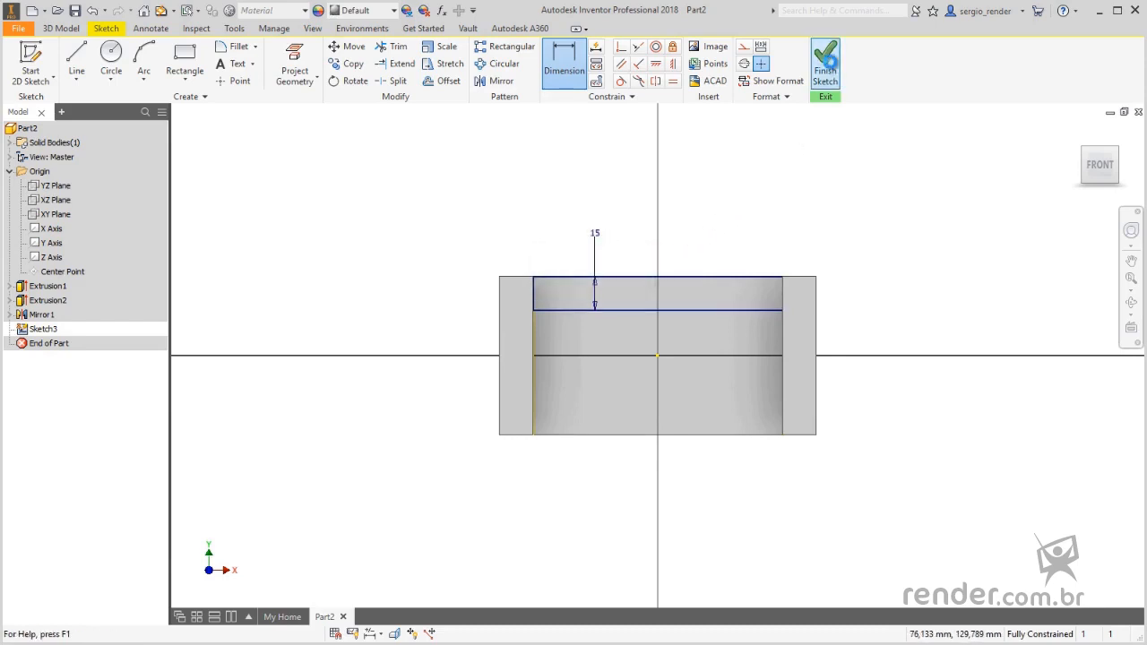
pyautogui.click(824, 65)
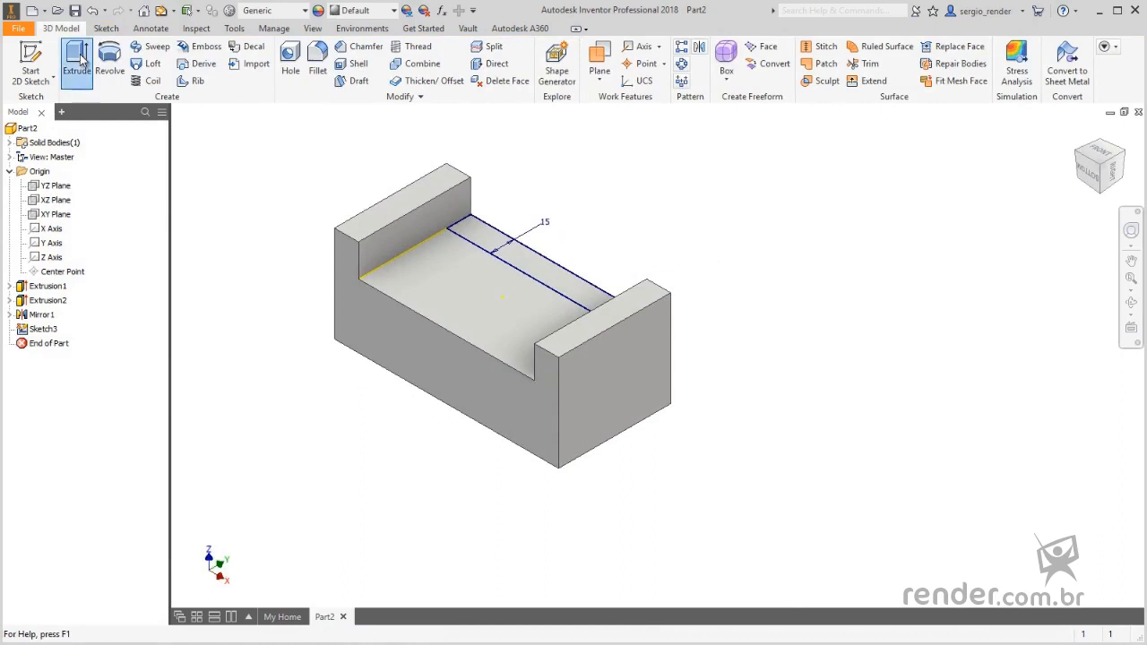
pyautogui.click(76, 61)
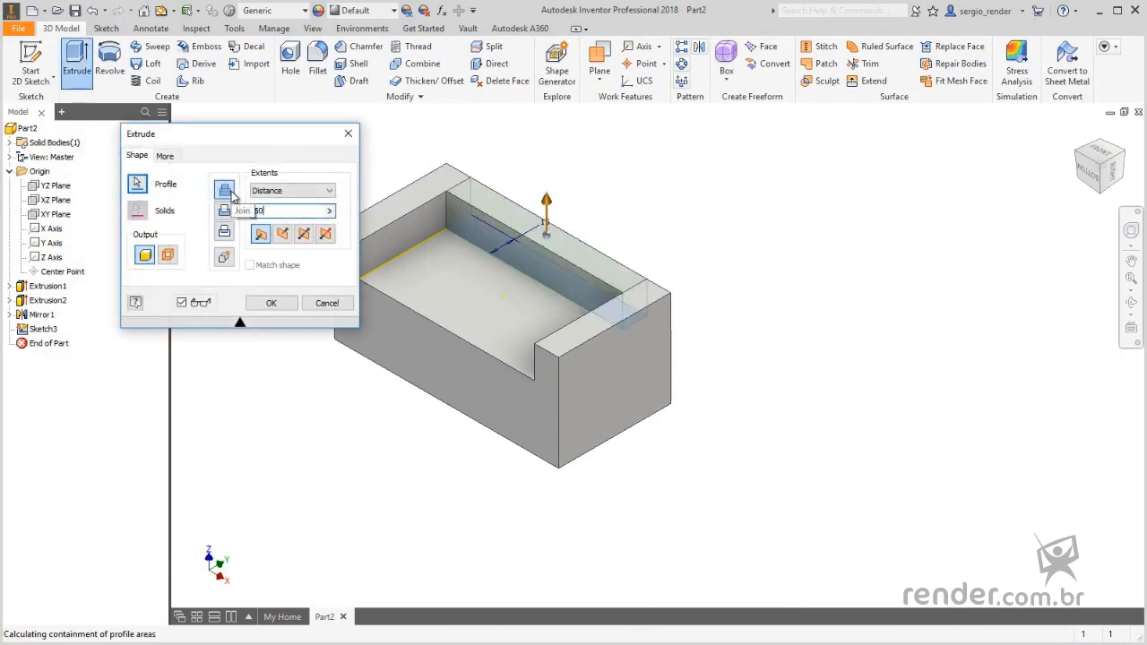
pyautogui.click(270, 301)
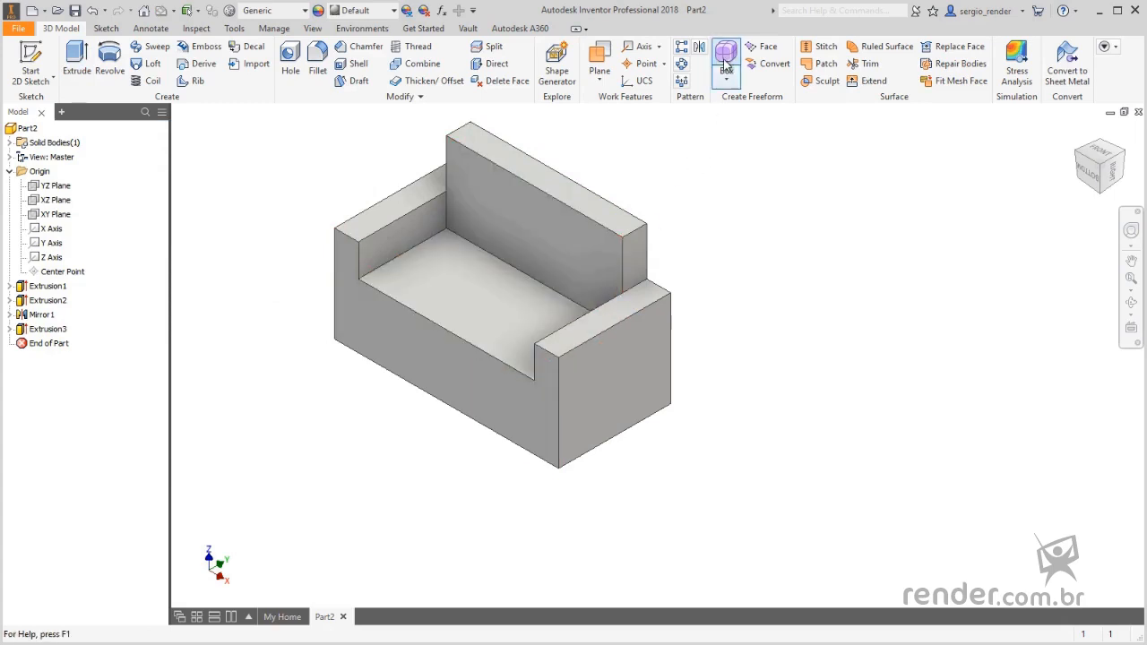
# Create a freeform box cushion 54 long, 53,750 wide and 10,250 mm high on the seat.
pyautogui.click(726, 55)
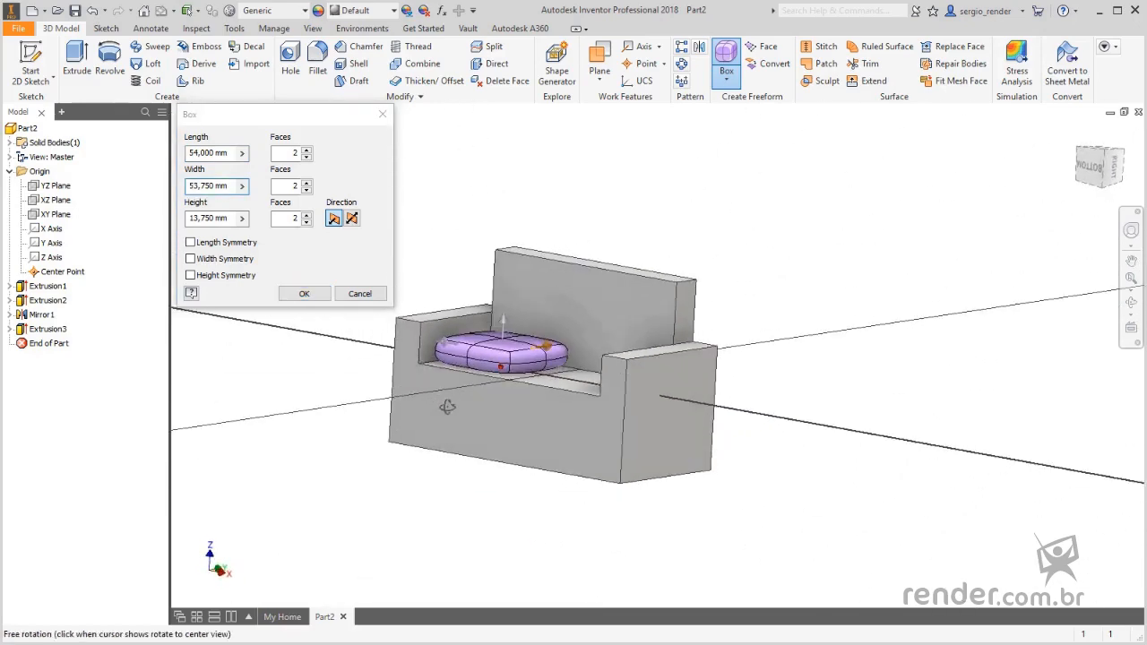
pyautogui.write('10,250 mm')
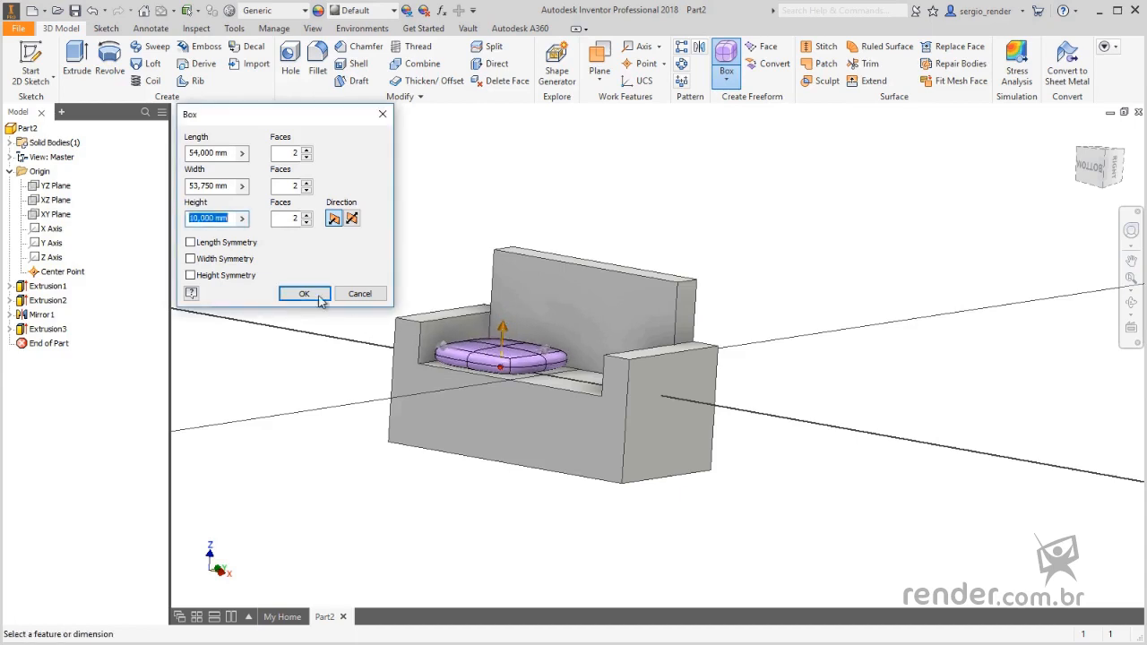
pyautogui.click(305, 294)
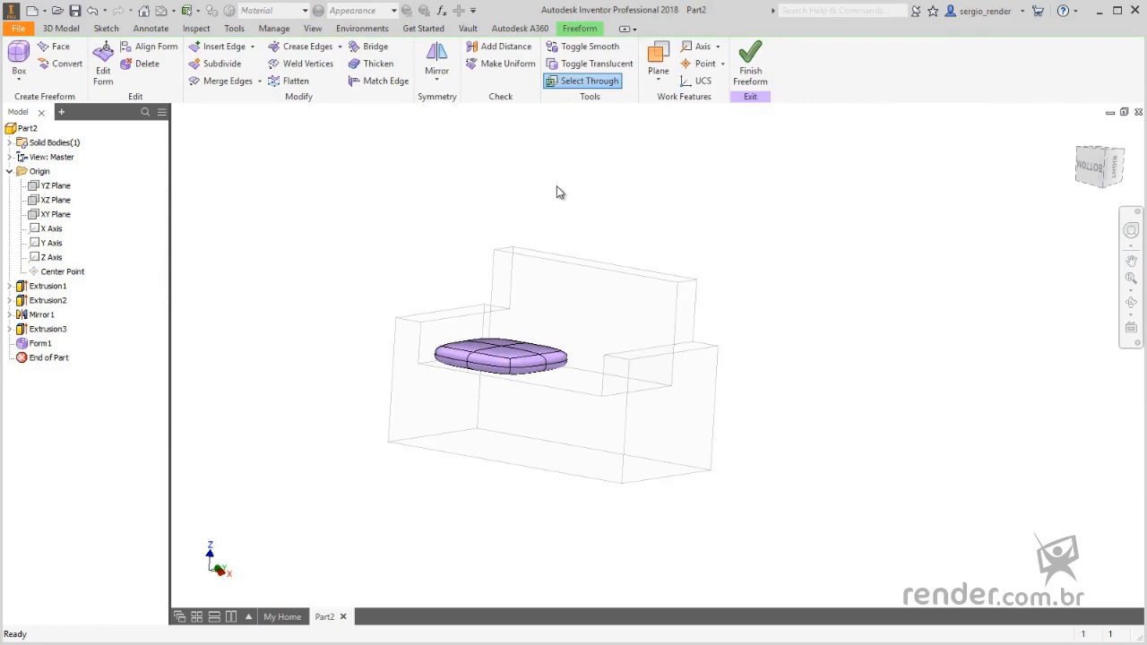
# Mirror the cushion across the YZ Plane for a second seat cushion and finish the freeform.
pyautogui.click(438, 57)
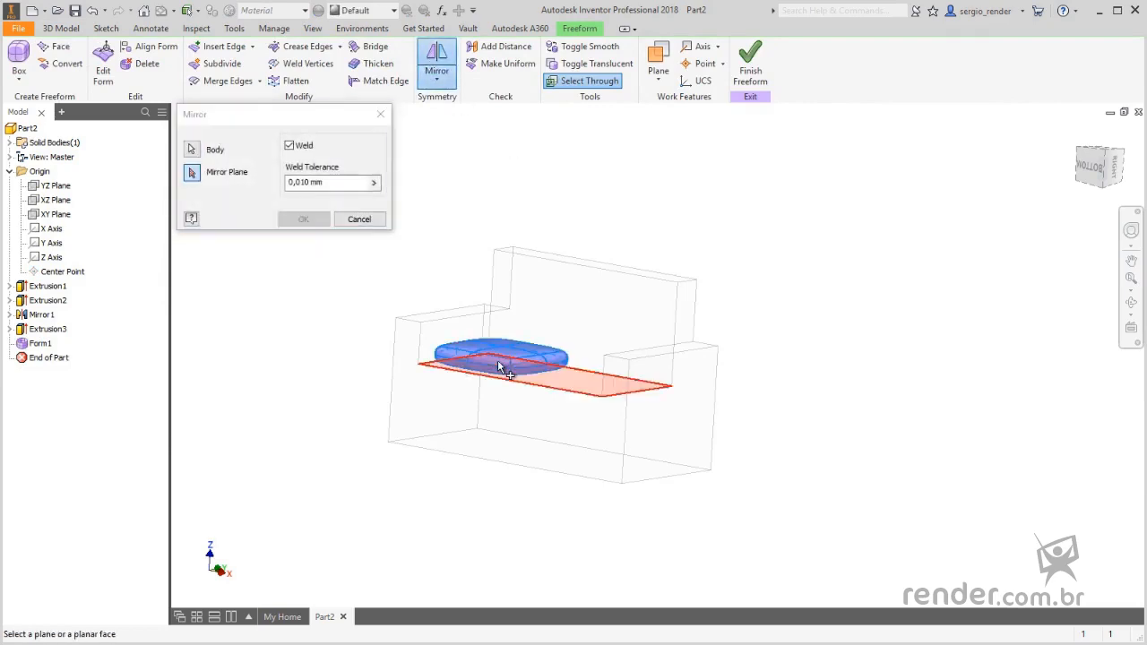
pyautogui.click(53, 185)
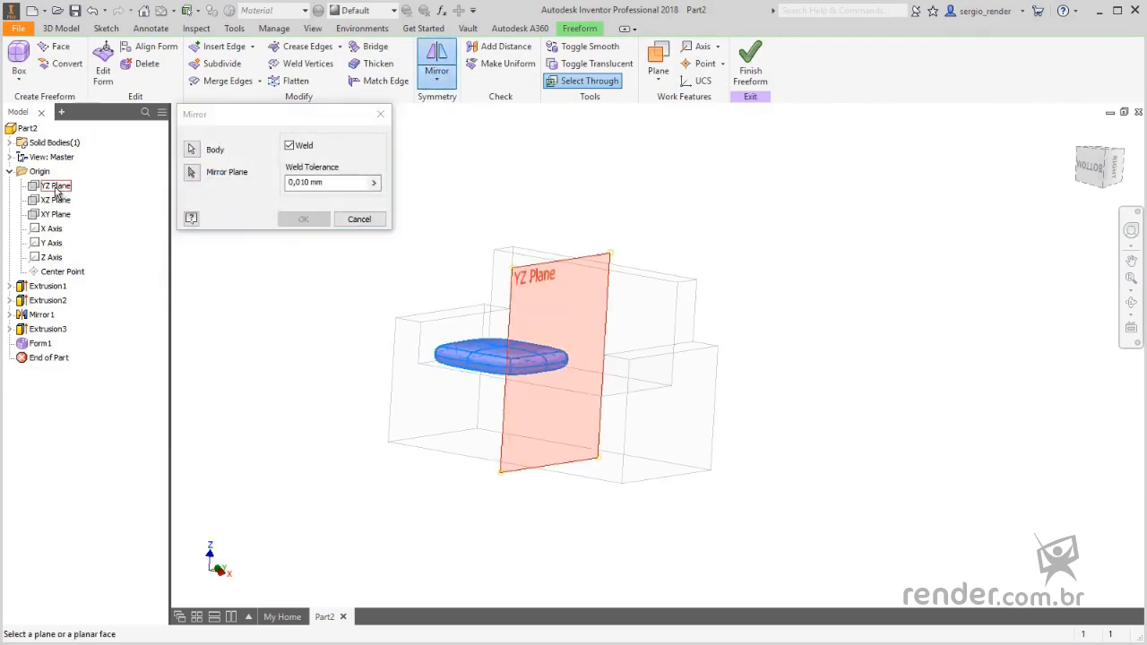
pyautogui.click(303, 219)
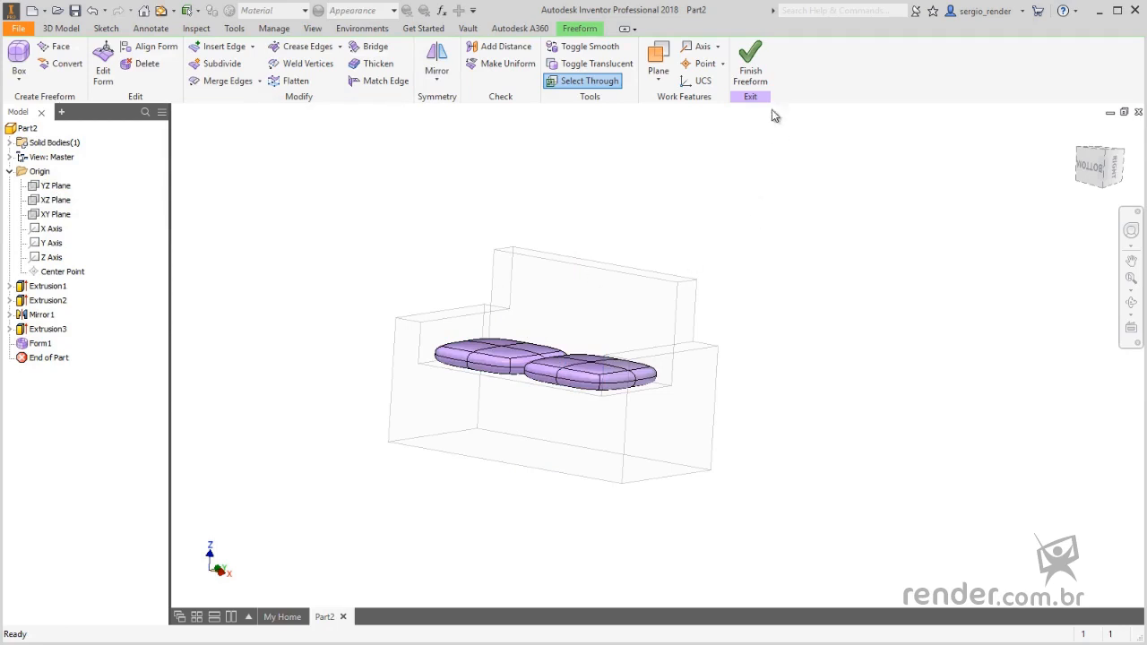
pyautogui.click(749, 63)
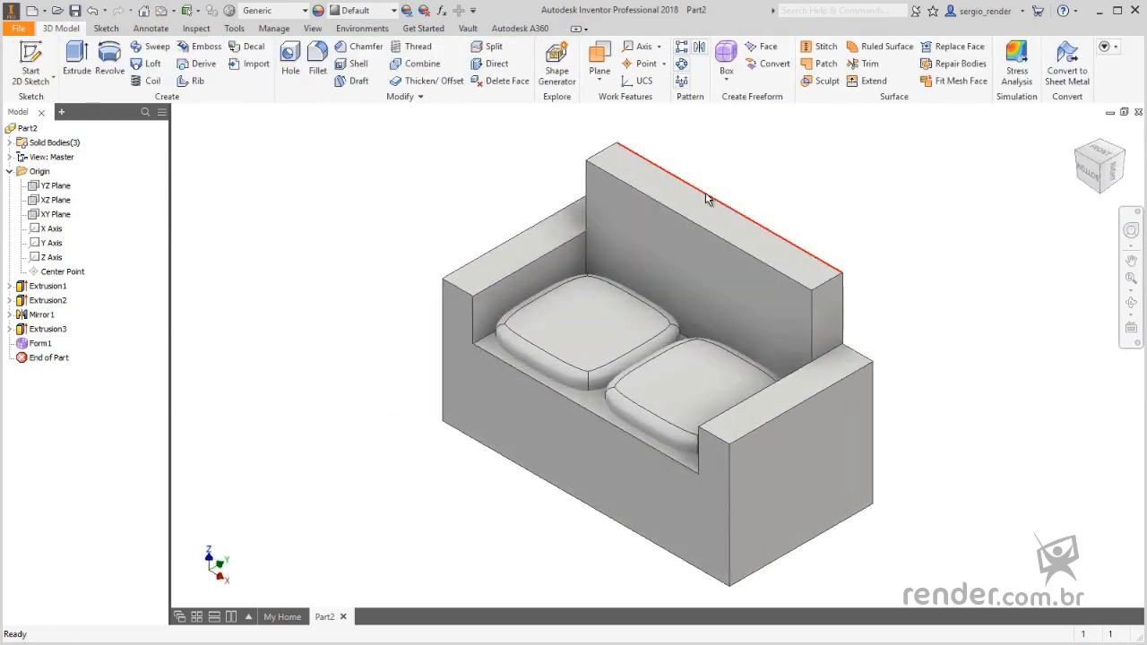
# Fillet the armrest front edges at radius 5.
pyautogui.click(318, 65)
pyautogui.write('5')
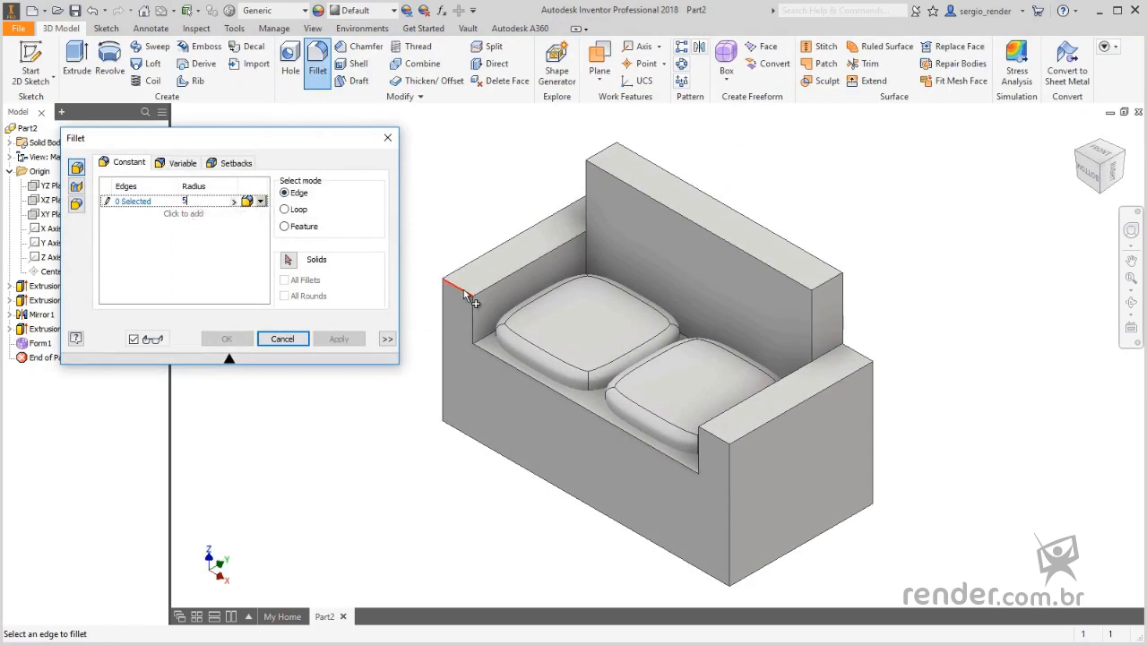
pyautogui.click(717, 437)
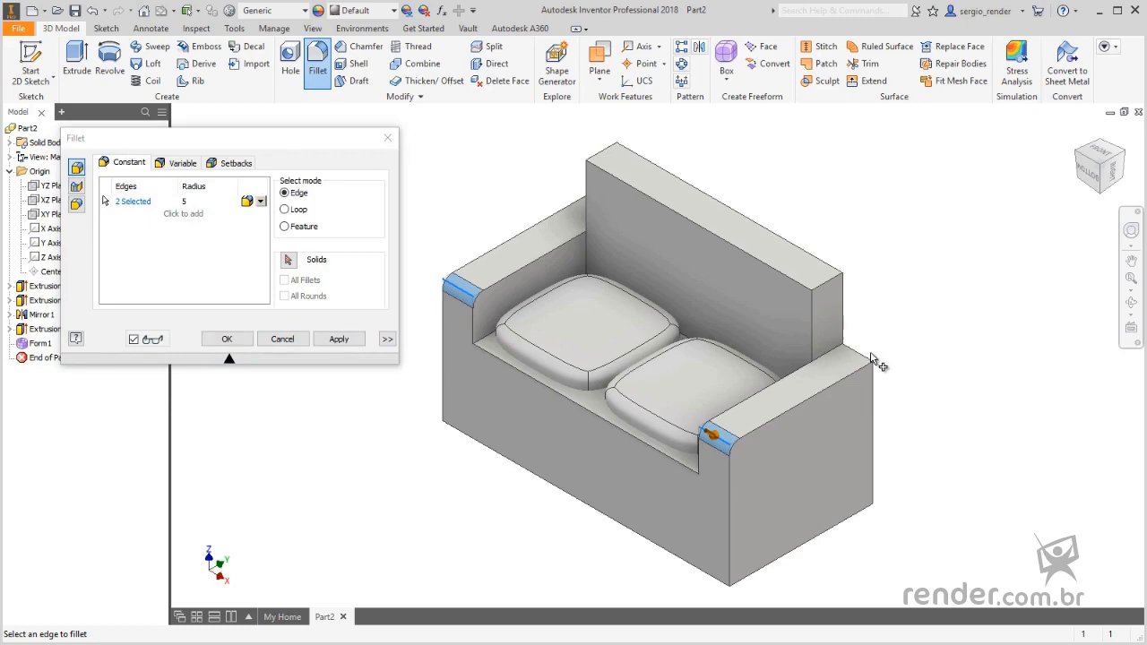
pyautogui.click(874, 362)
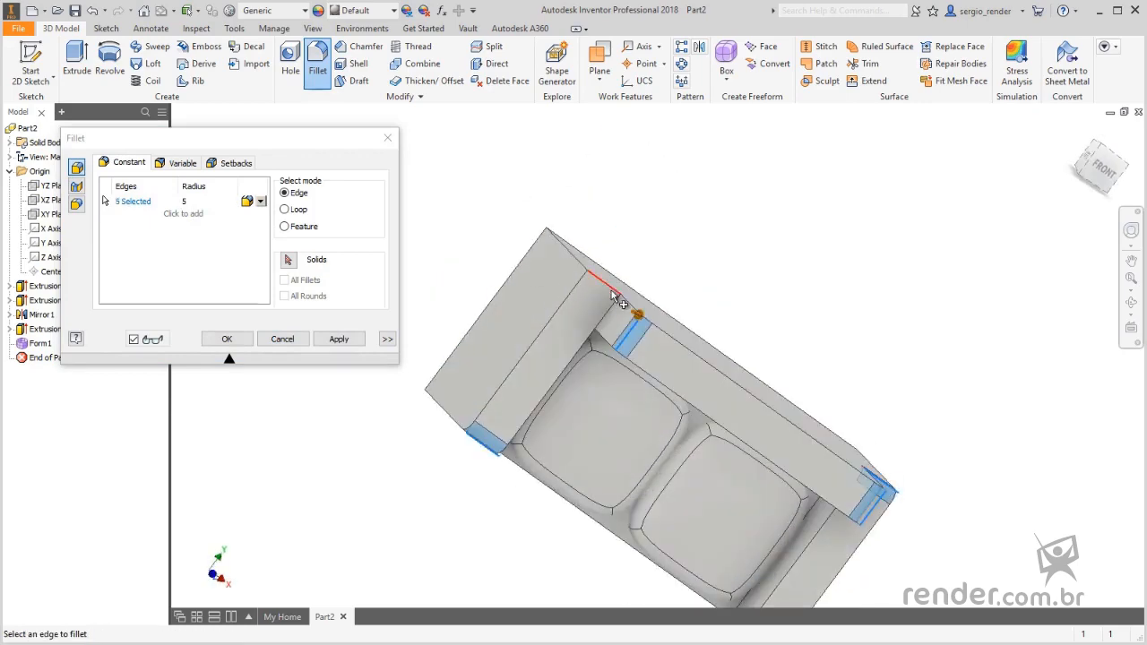
pyautogui.click(339, 339)
pyautogui.write('2')
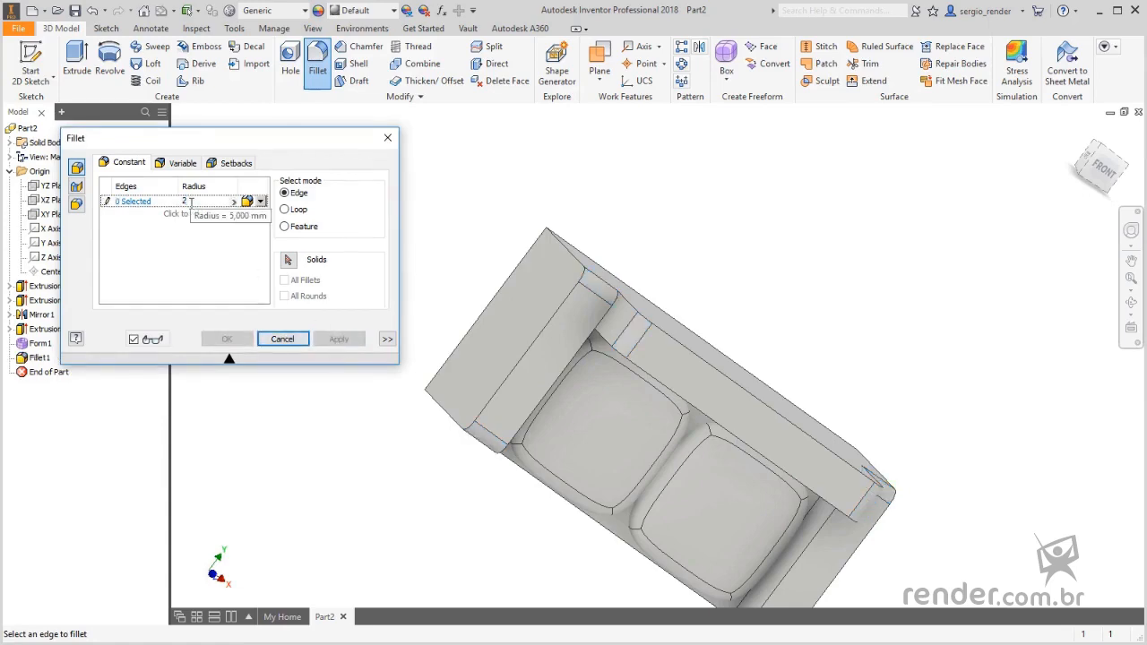
# Fillet the backrest edge loops at radius 2 and the seat edges at radius 1.
pyautogui.click(283, 208)
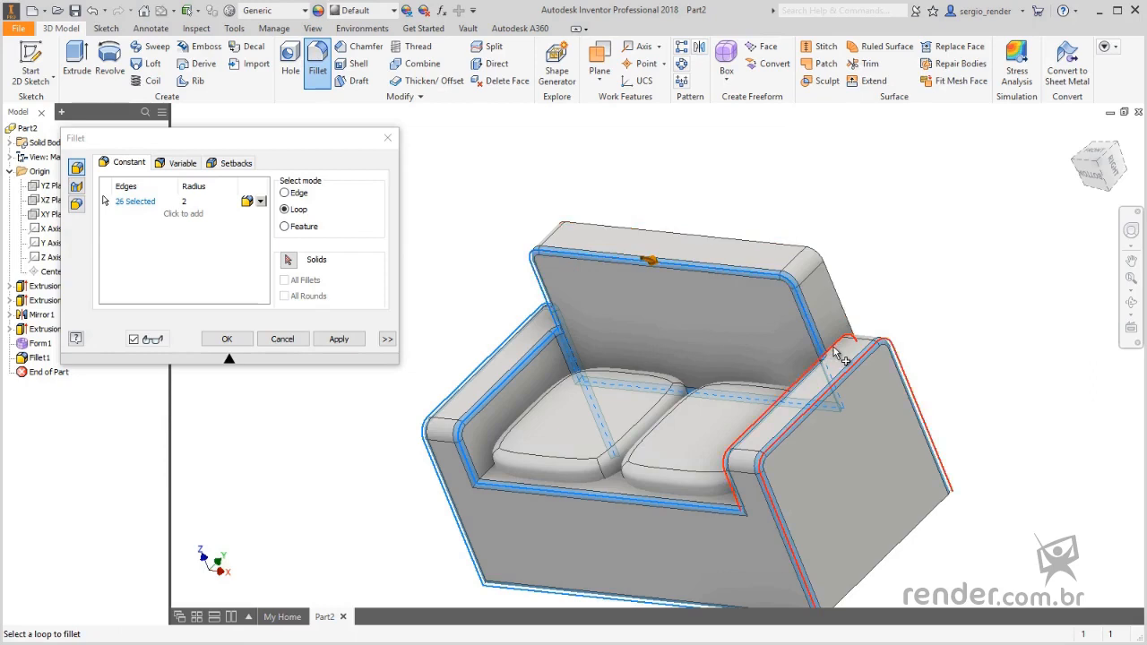
pyautogui.click(846, 345)
pyautogui.write('1')
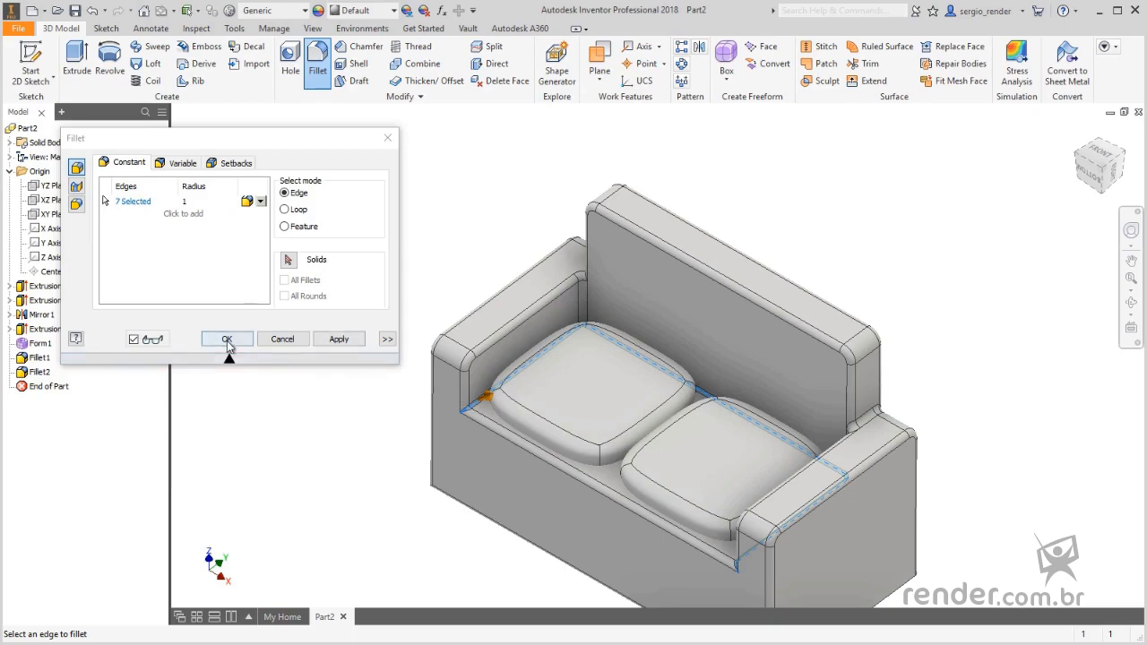
pyautogui.click(226, 338)
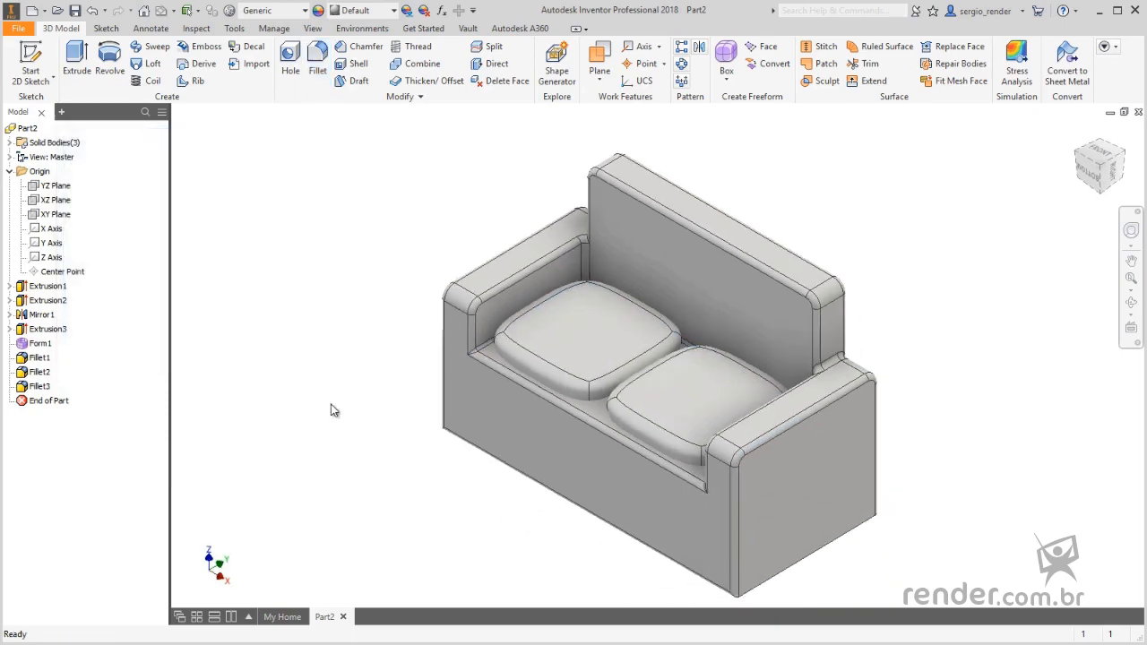